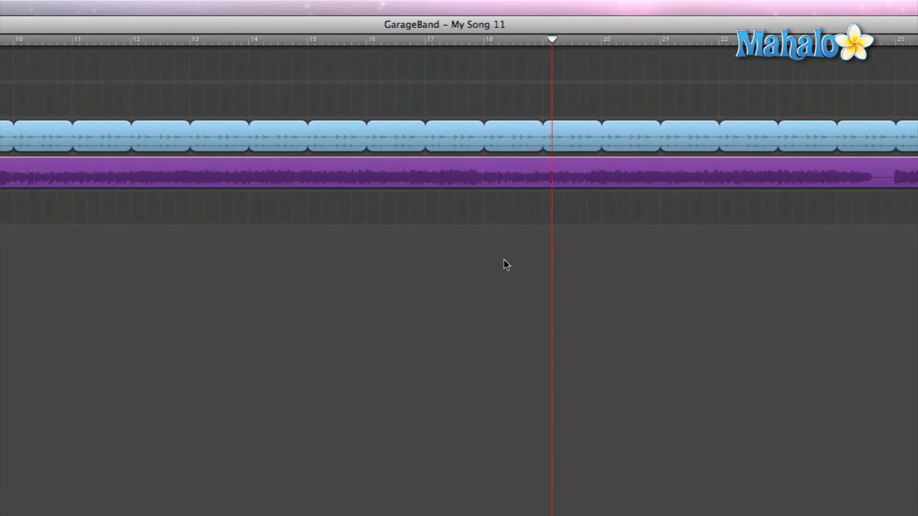
# Step: Move the playhead to measure 16, the start of the good guitar take
pyautogui.hscroll(3)
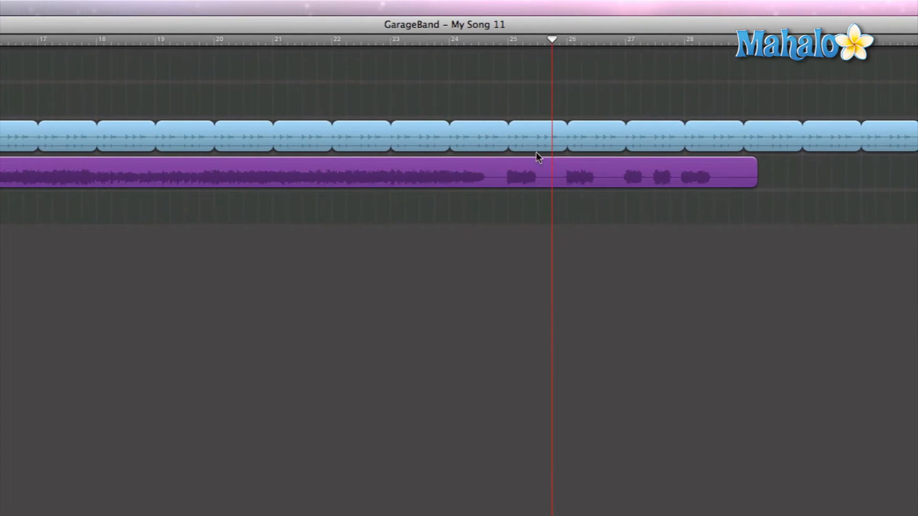
pyautogui.moveTo(458, 49)
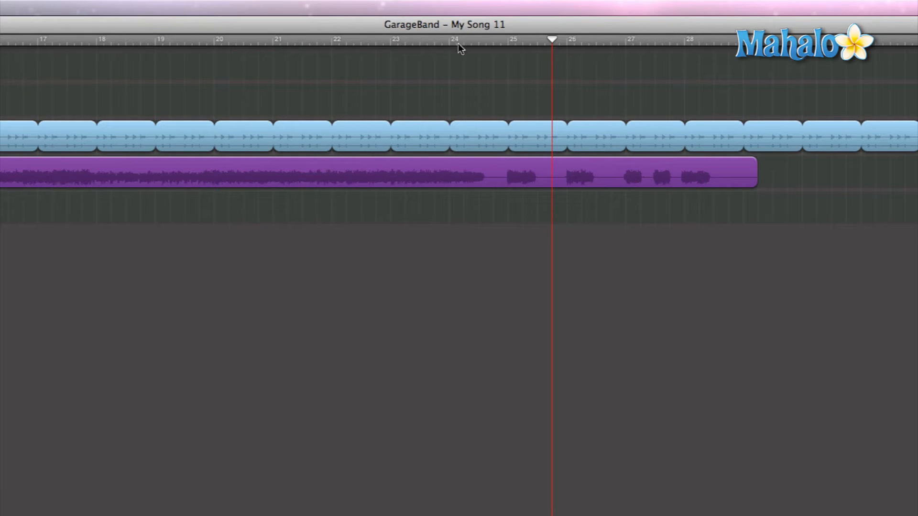
pyautogui.moveTo(453, 44)
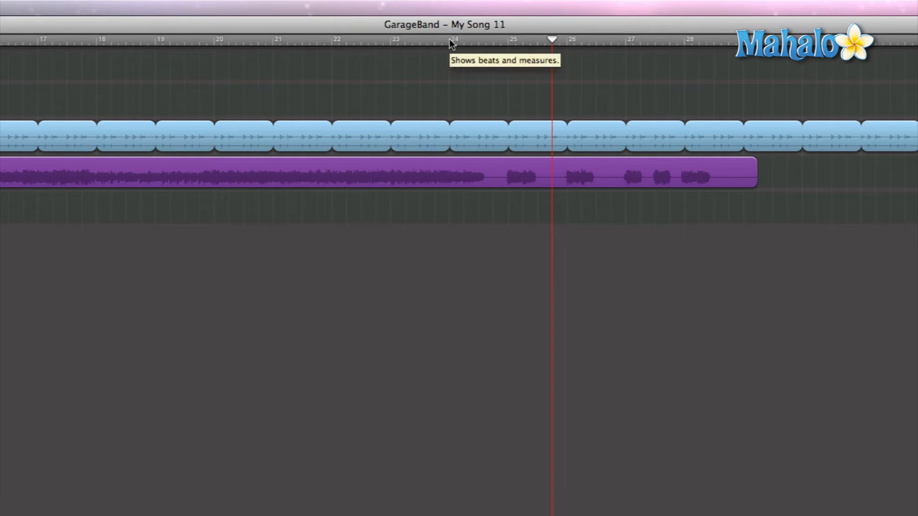
pyautogui.moveTo(348, 45)
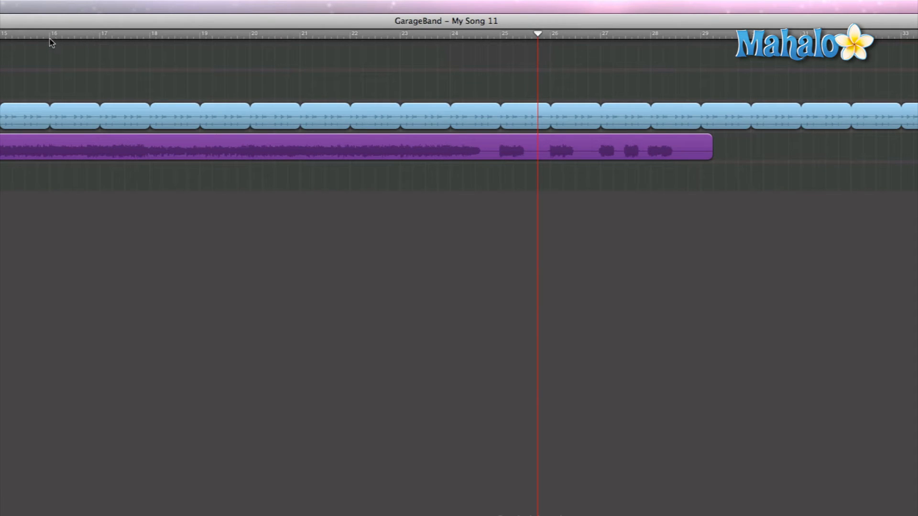
pyautogui.click(49, 36)
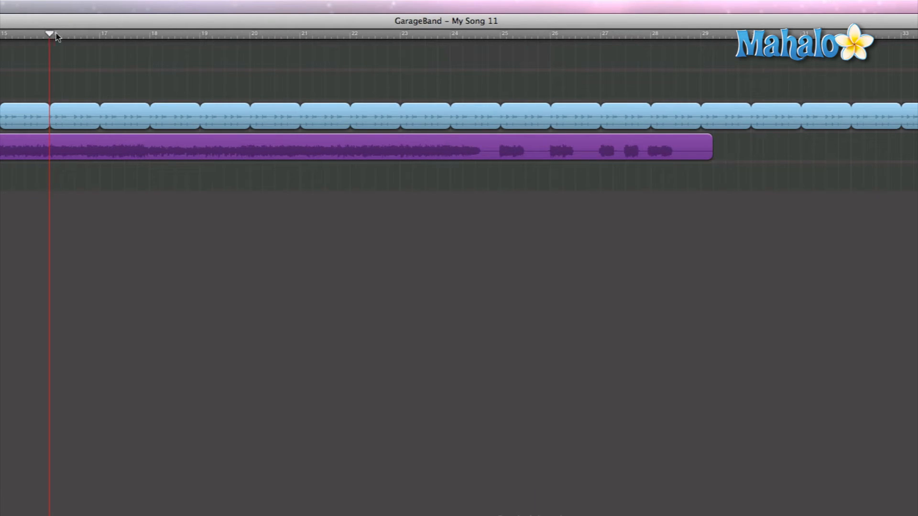
pyautogui.moveTo(452, 39)
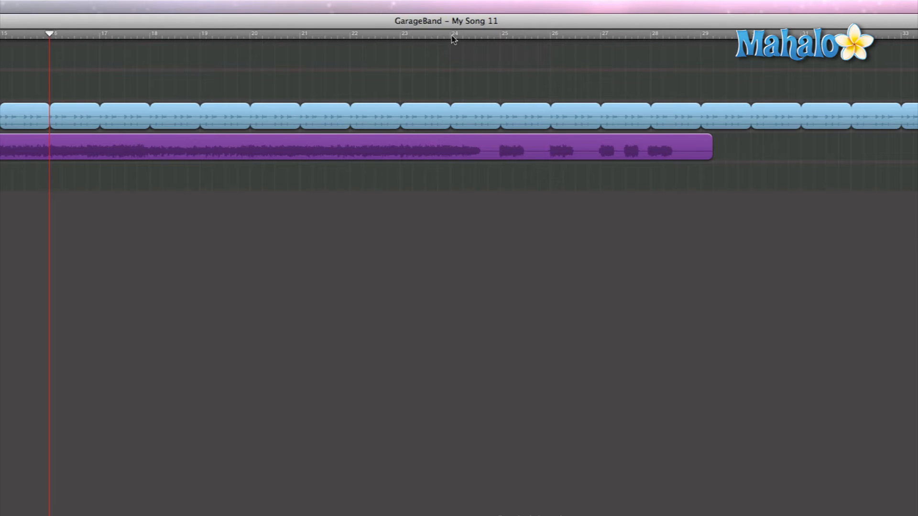
pyautogui.moveTo(455, 38)
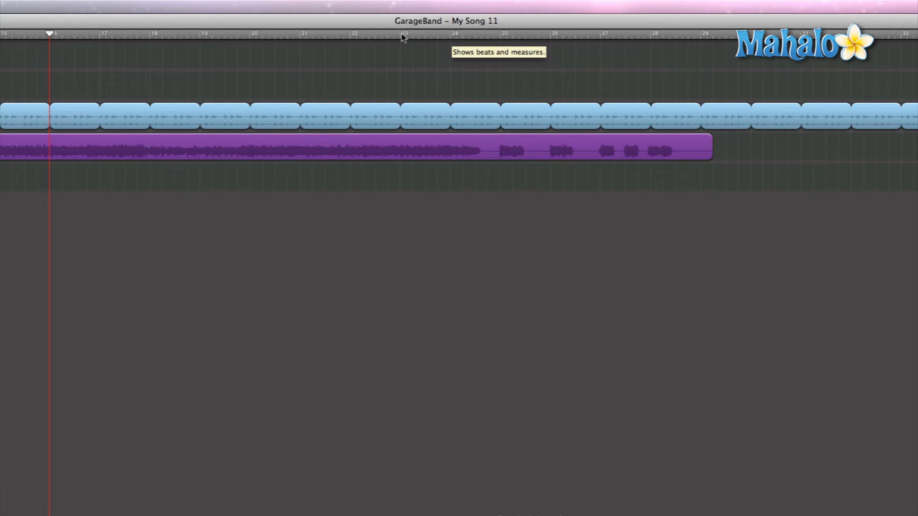
# Step: Select the GTR region and split it at measure 16 via Edit > Split
pyautogui.click(402, 35)
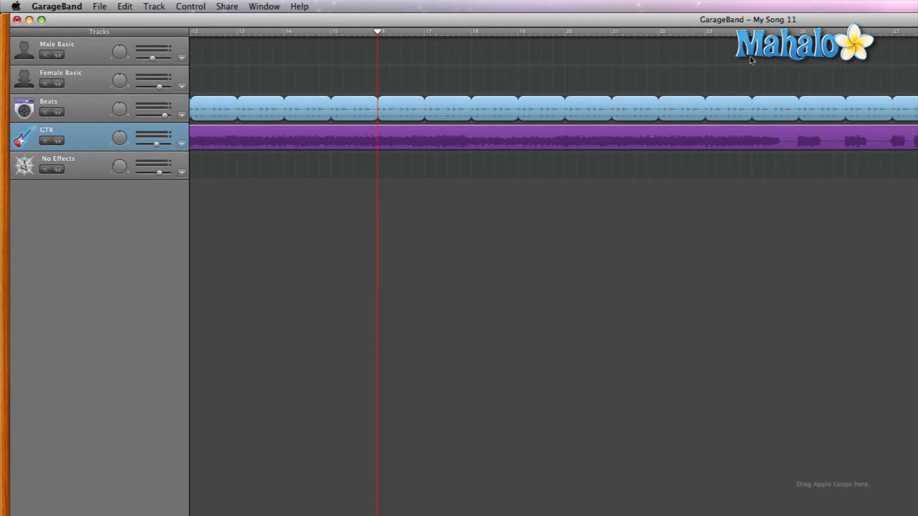
pyautogui.moveTo(250, 268)
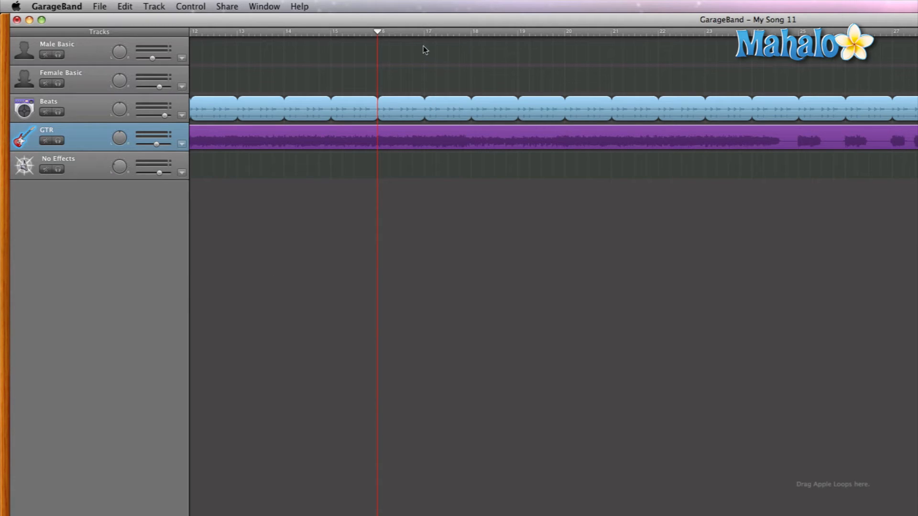
pyautogui.moveTo(378, 32)
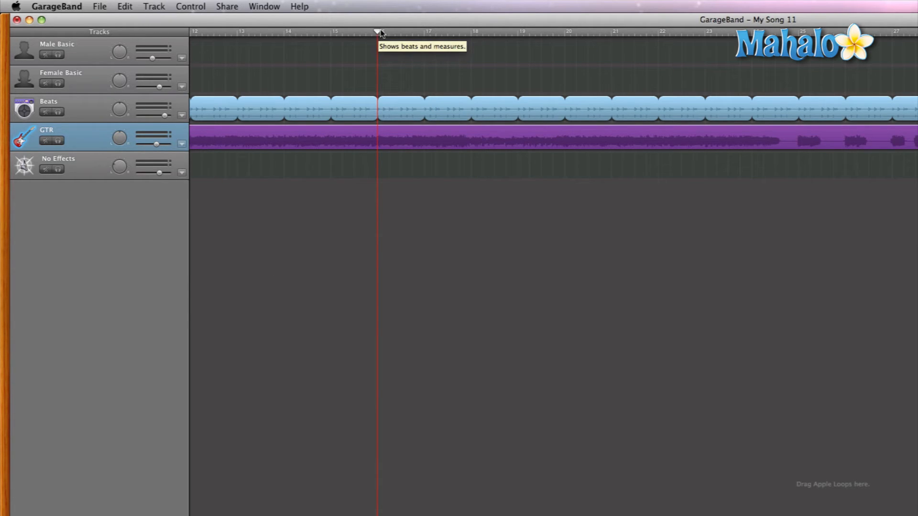
pyautogui.click(125, 6)
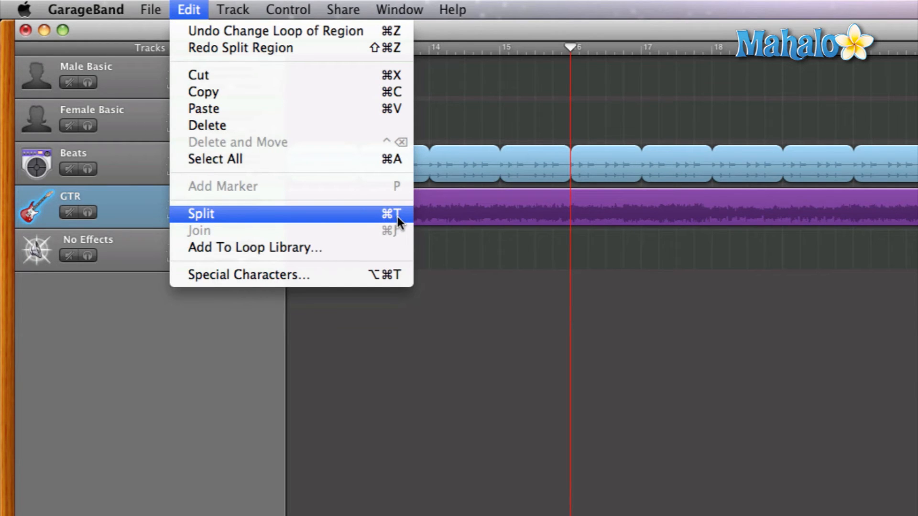
pyautogui.moveTo(247, 221)
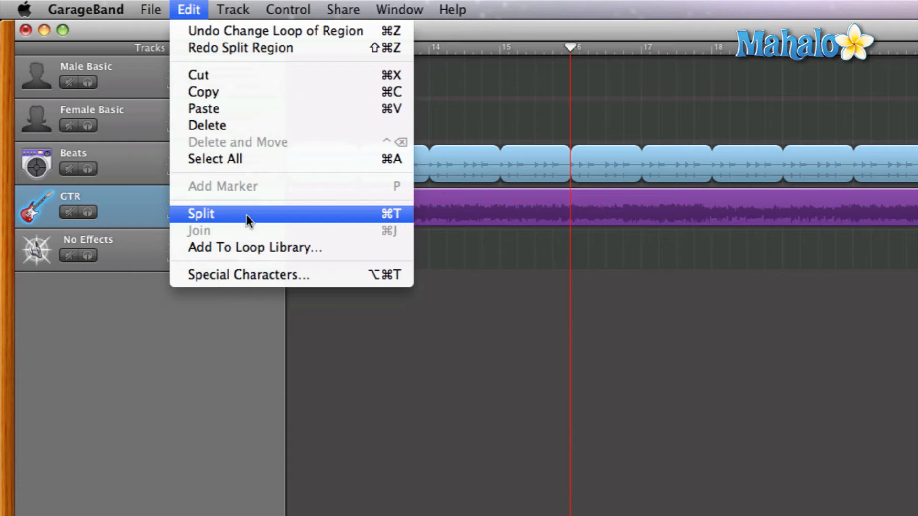
pyautogui.click(201, 213)
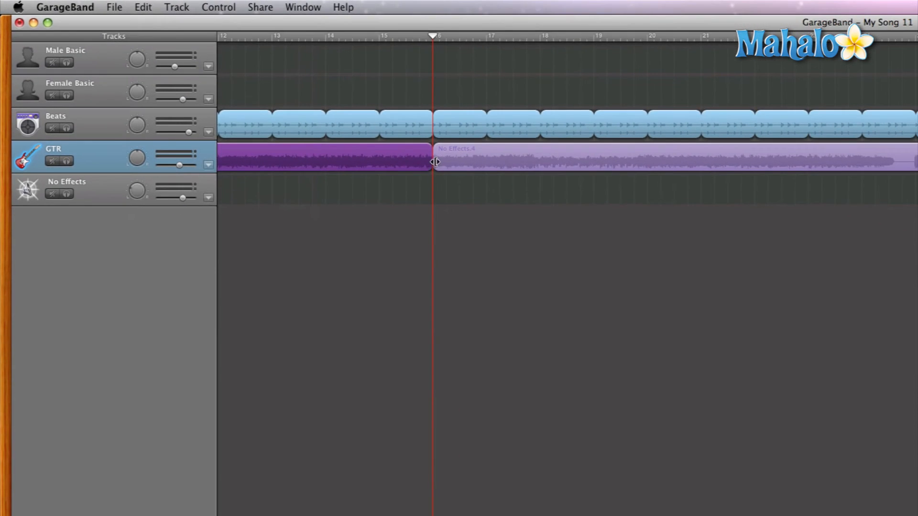
pyautogui.moveTo(392, 166)
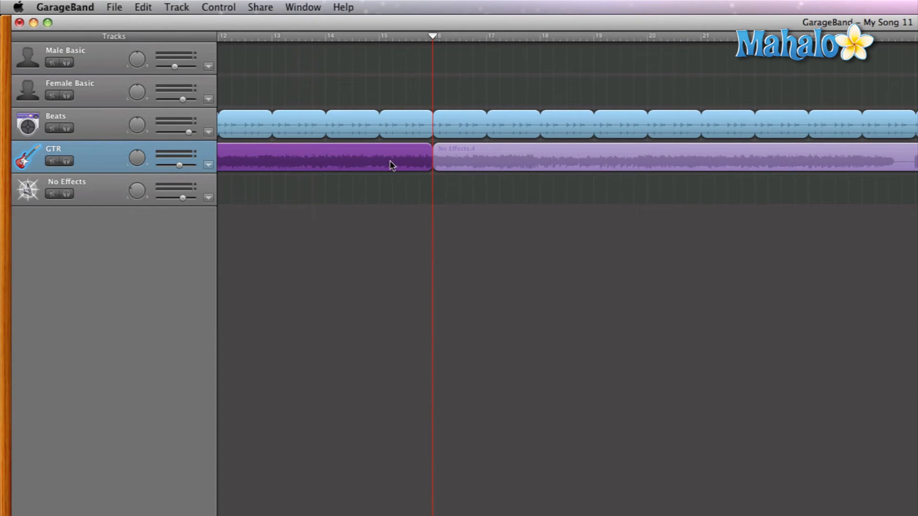
pyautogui.moveTo(384, 163)
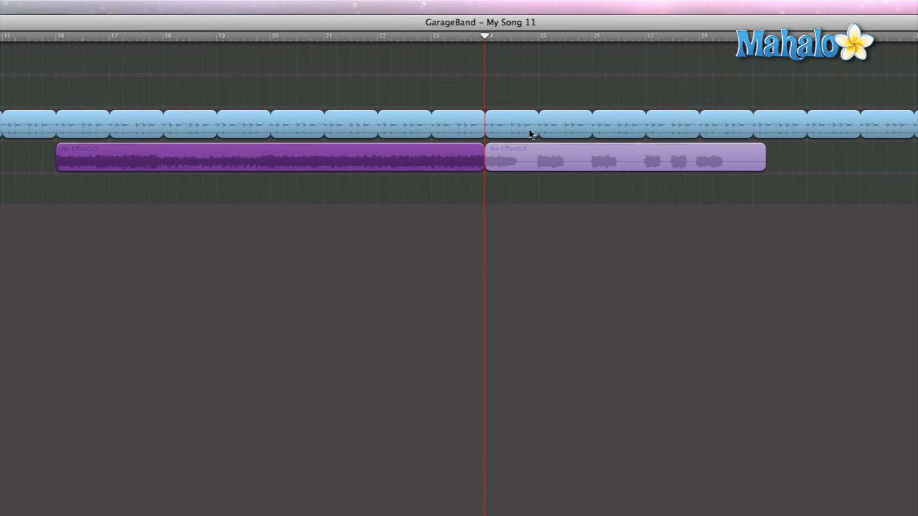
pyautogui.moveTo(398, 161)
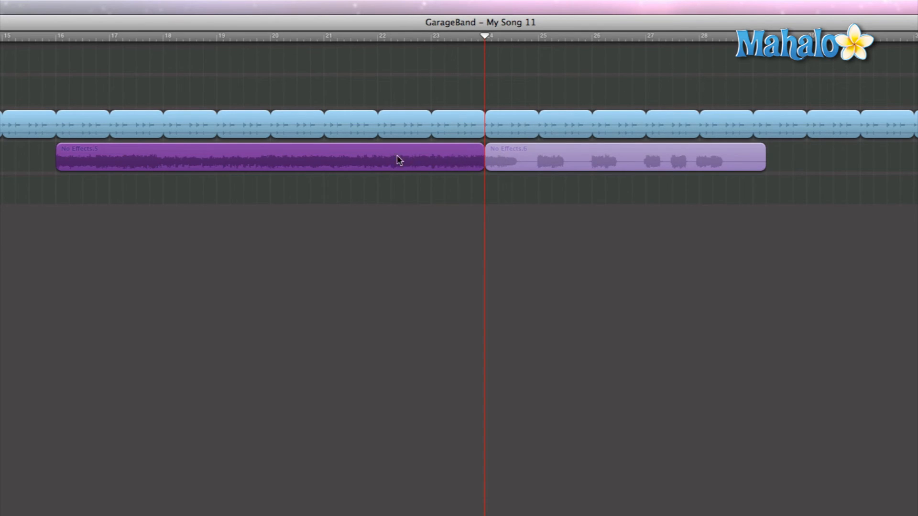
pyautogui.moveTo(446, 164)
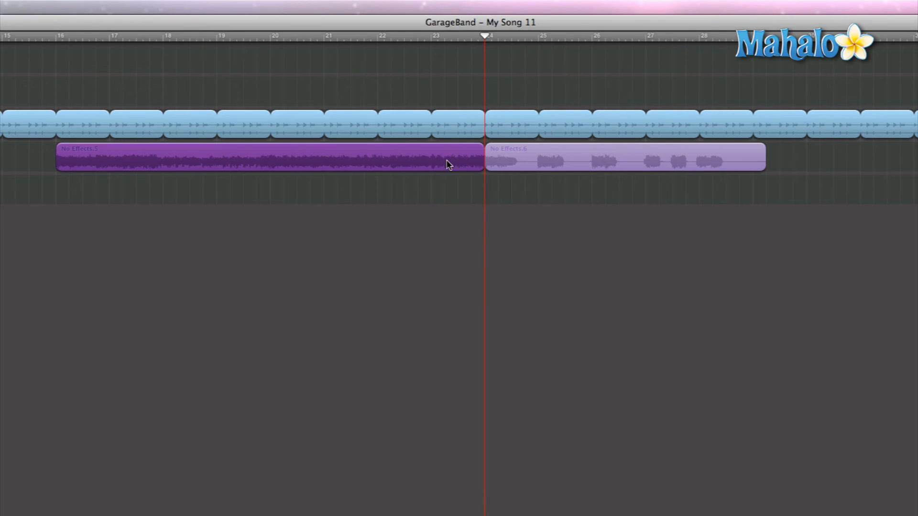